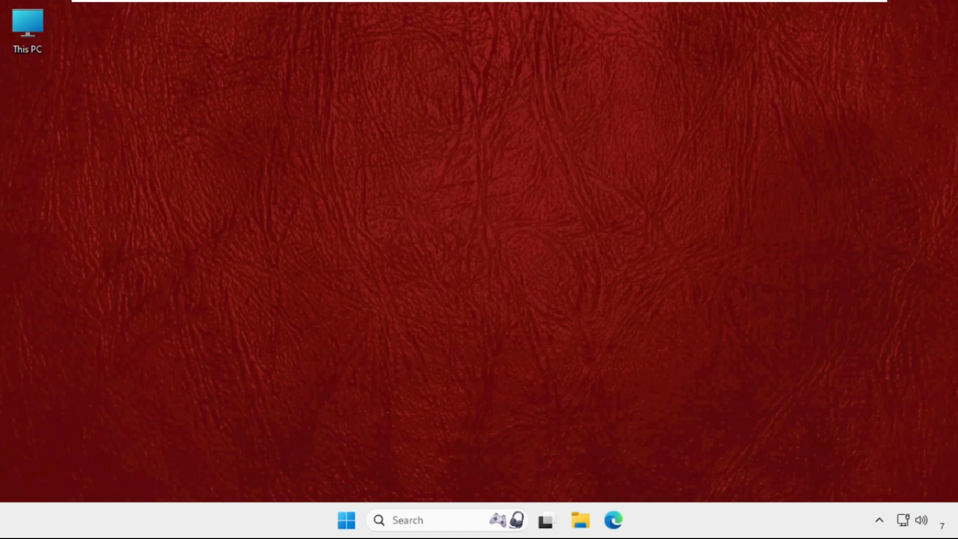
Search Windows for 'device manager' from the taskbar search box.
left_click(428, 519)
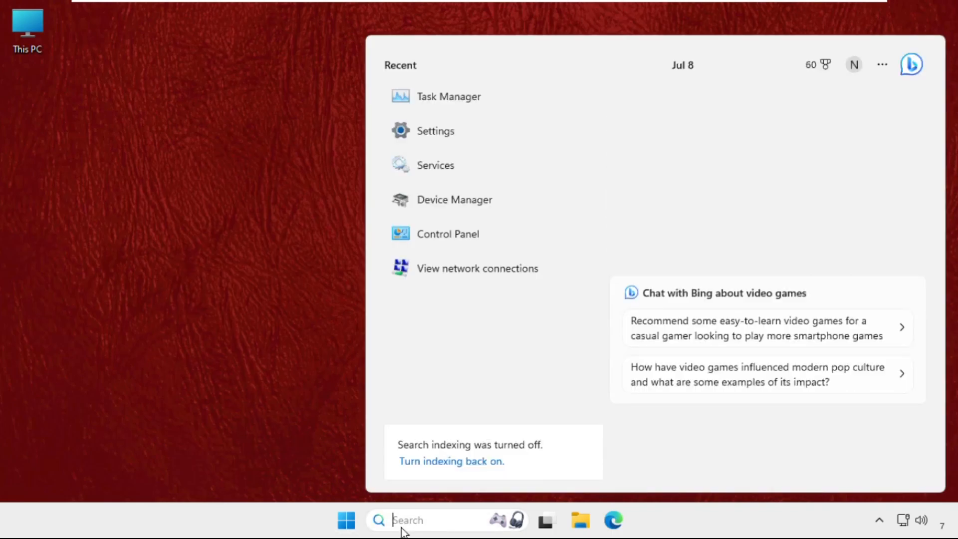
type("device")
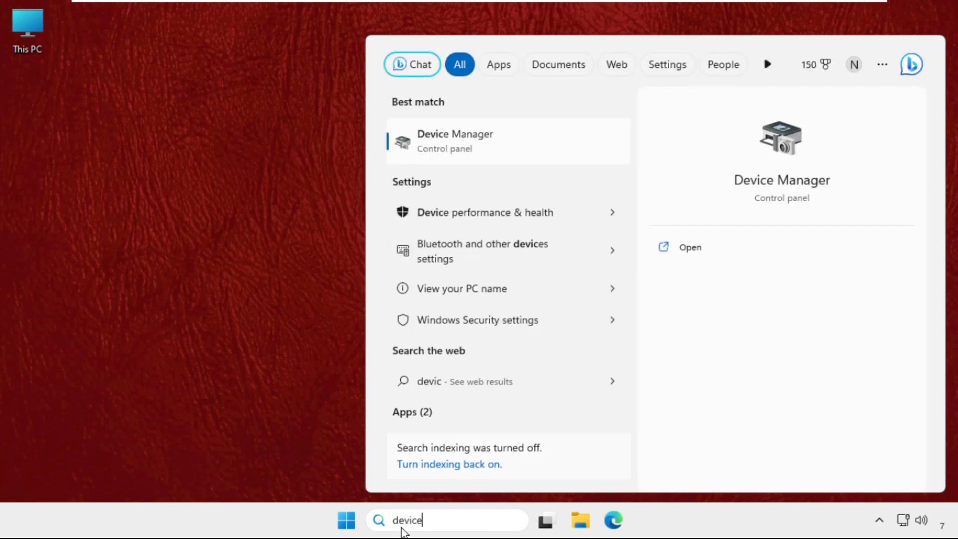
type("manager")
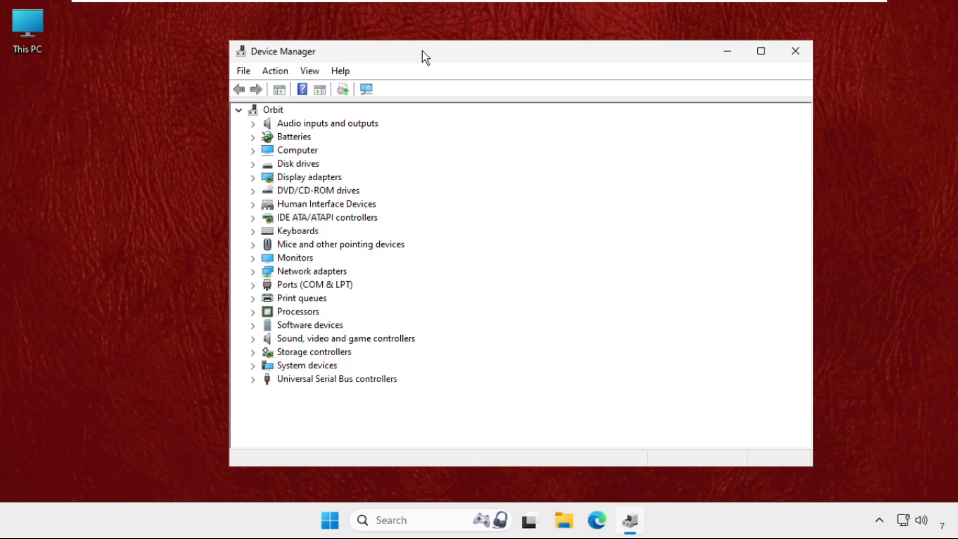
mouse_move(363, 408)
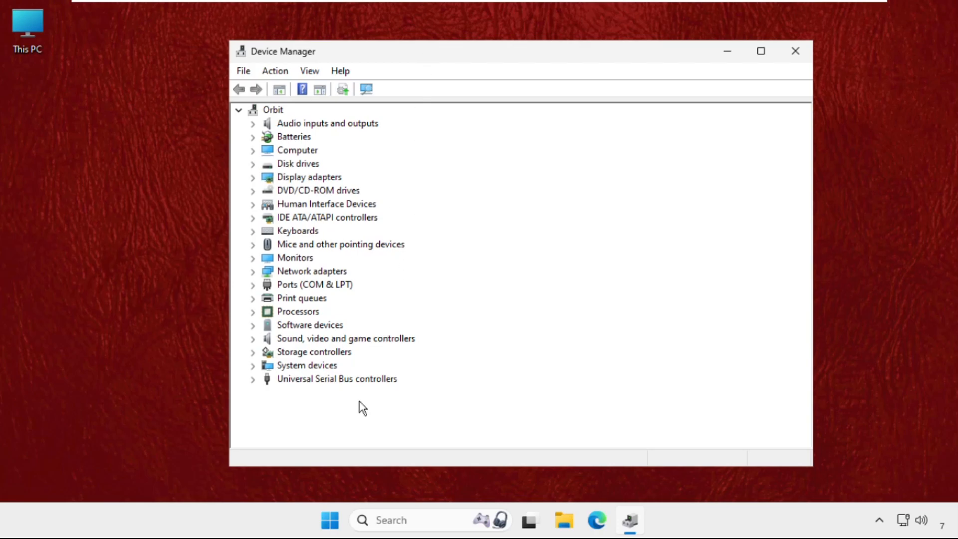
mouse_move(256, 342)
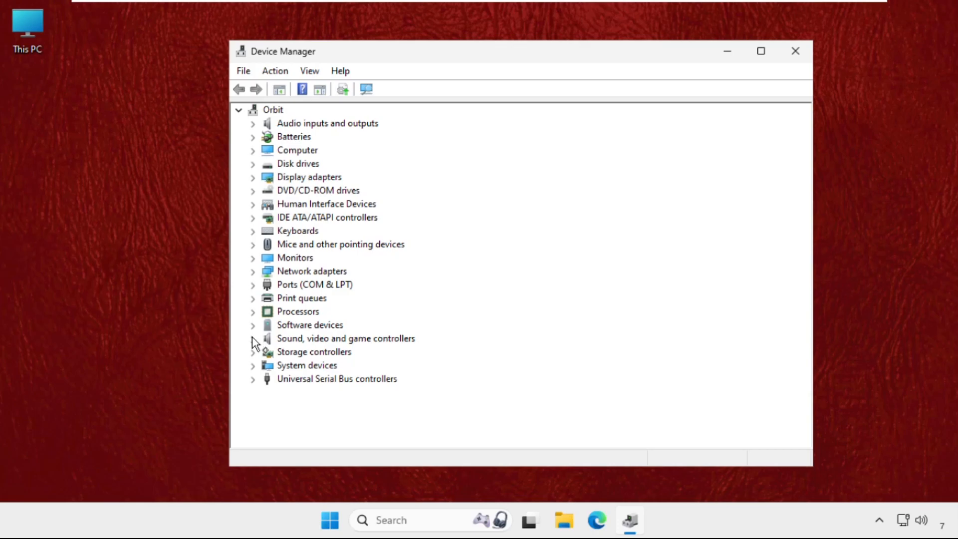
Expand Sound, video and game controllers and right-click High Definition Audio Device.
left_click(253, 337)
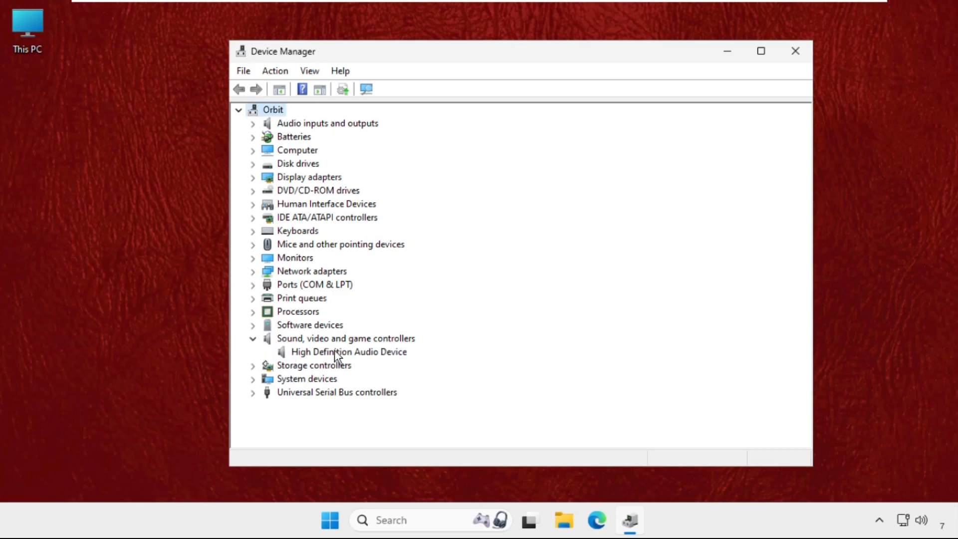
right_click(349, 351)
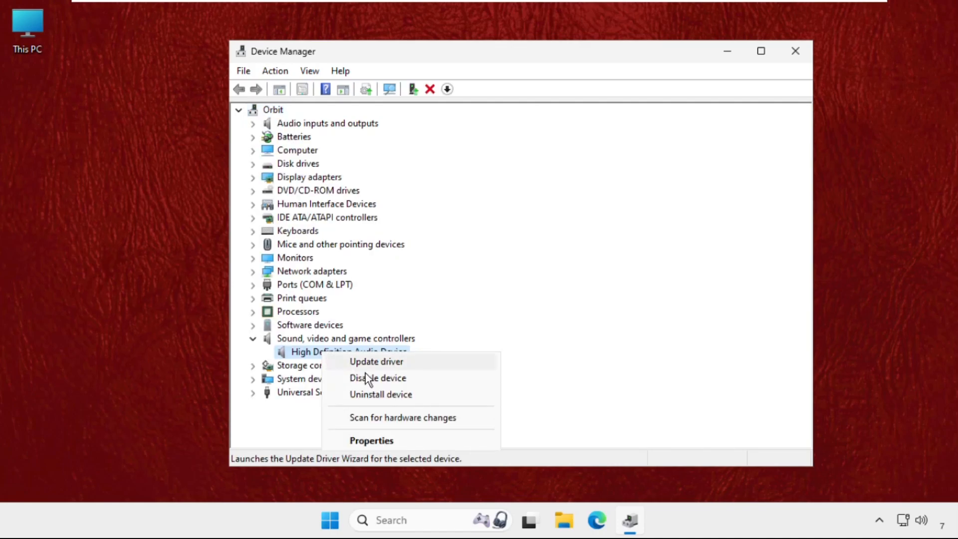
mouse_move(371, 440)
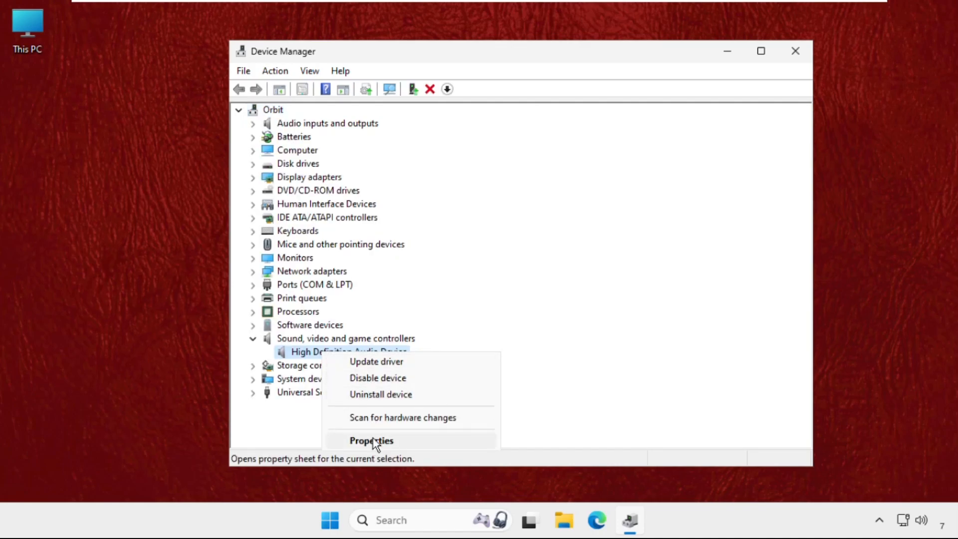
Search automatically for a High Definition Audio Device driver; the best one is already installed.
left_click(370, 440)
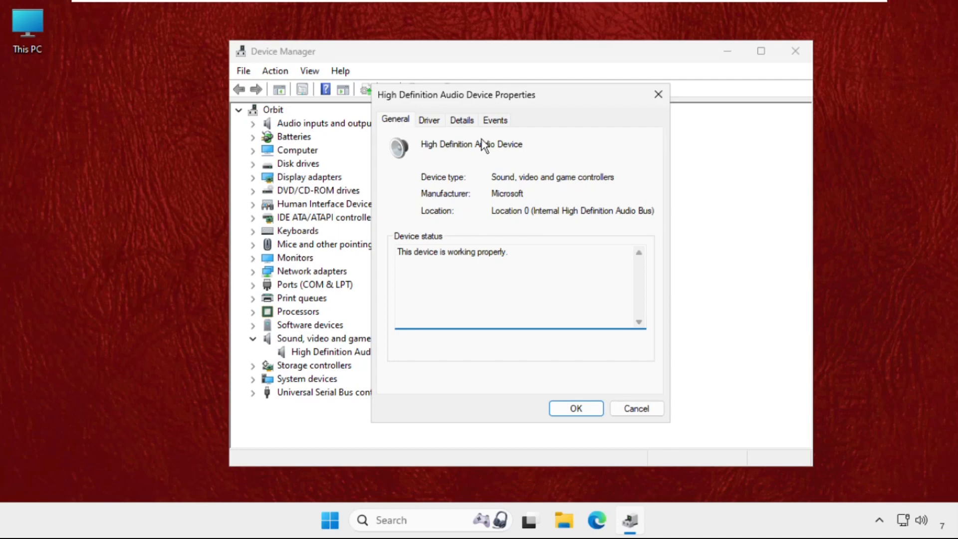
left_click(428, 120)
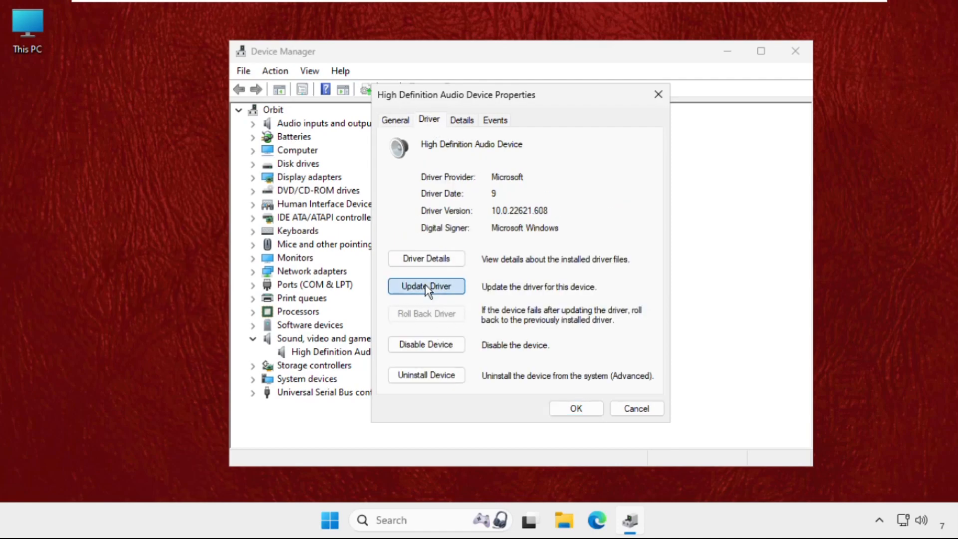
left_click(426, 286)
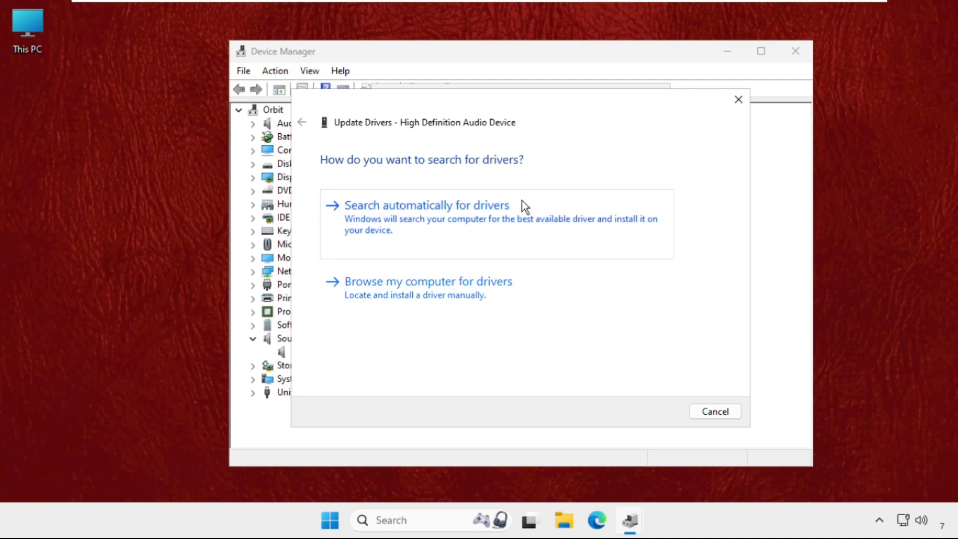
mouse_move(254, 216)
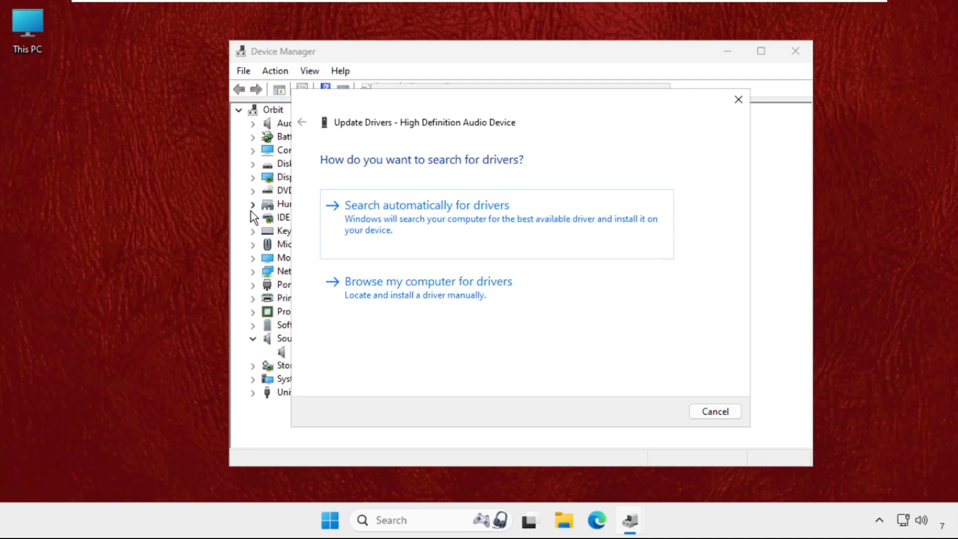
mouse_move(382, 226)
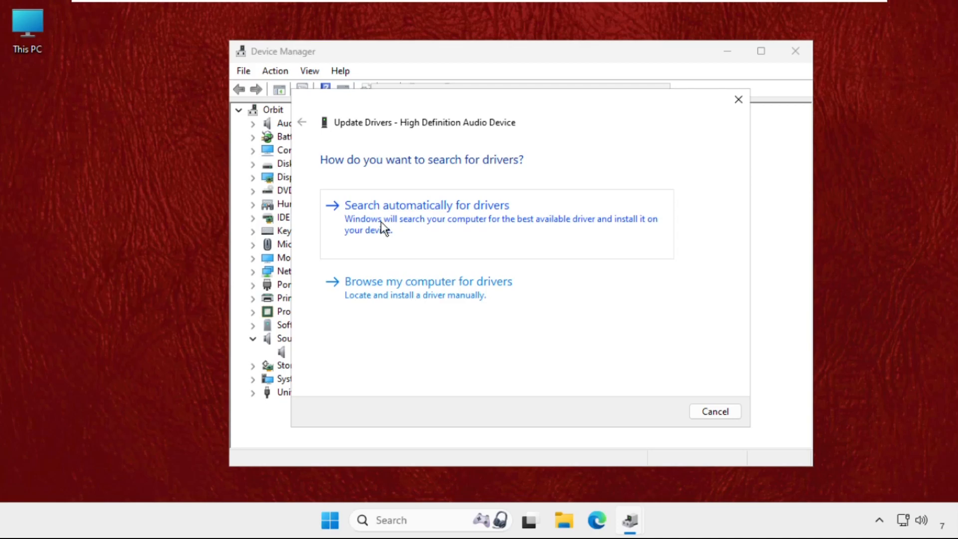
mouse_move(430, 304)
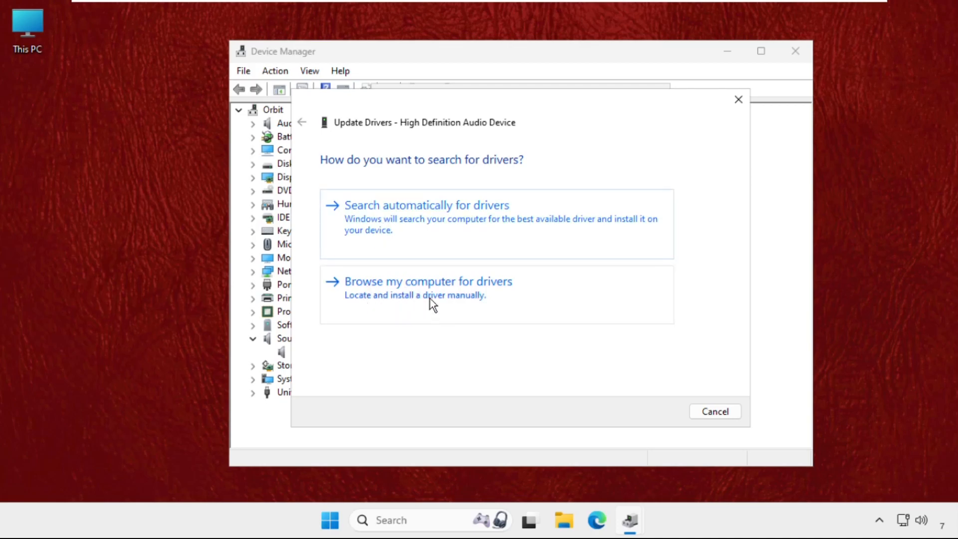
mouse_move(438, 220)
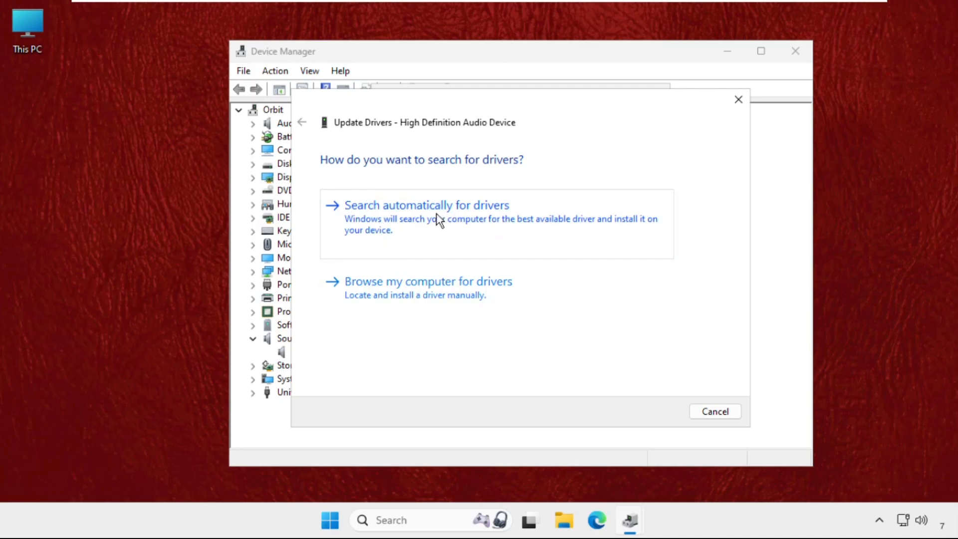
left_click(426, 205)
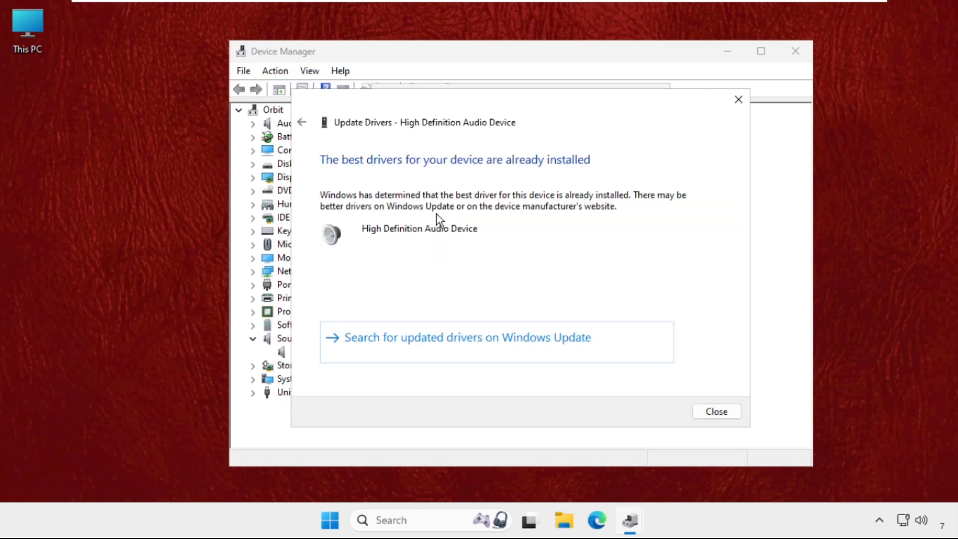
mouse_move(560, 188)
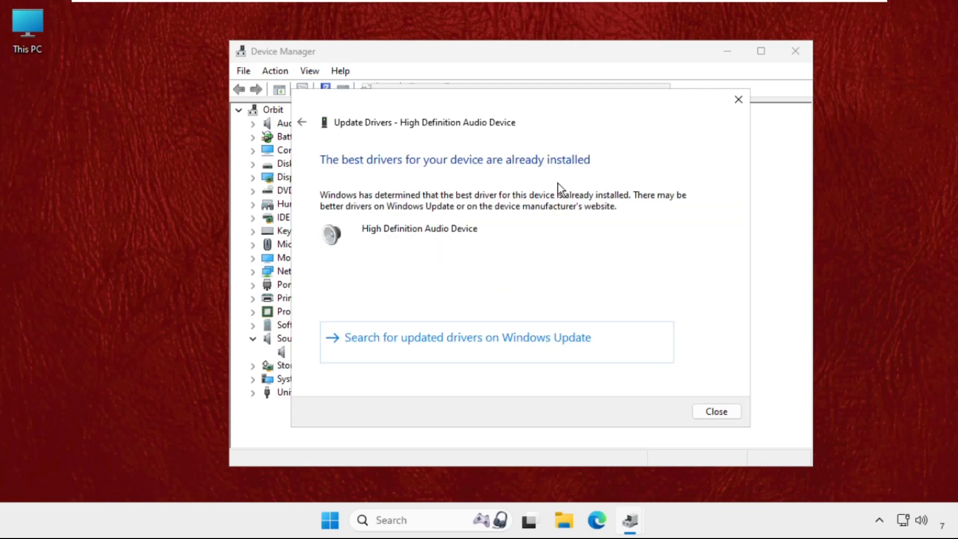
left_click(715, 411)
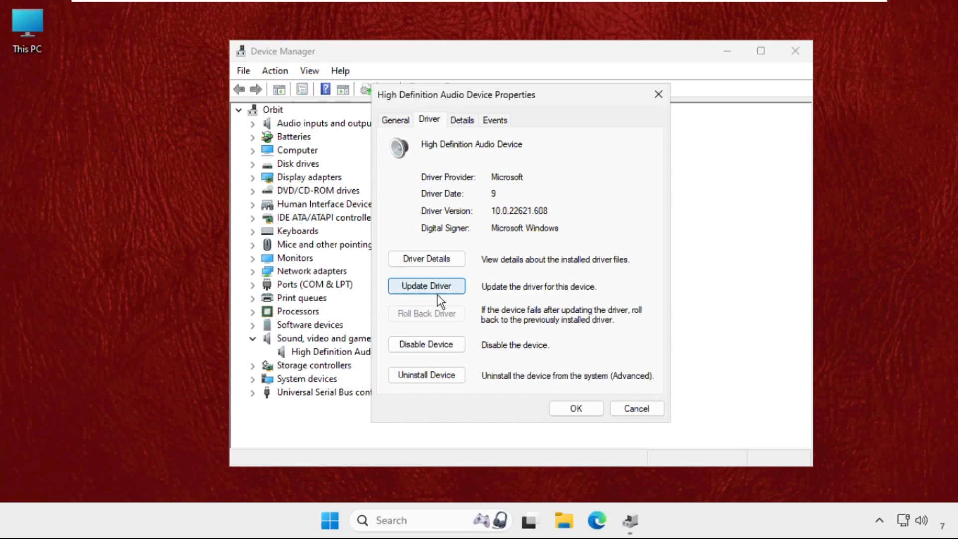
Reinstall the High Definition Audio Device driver by picking it from drivers on the computer.
left_click(426, 286)
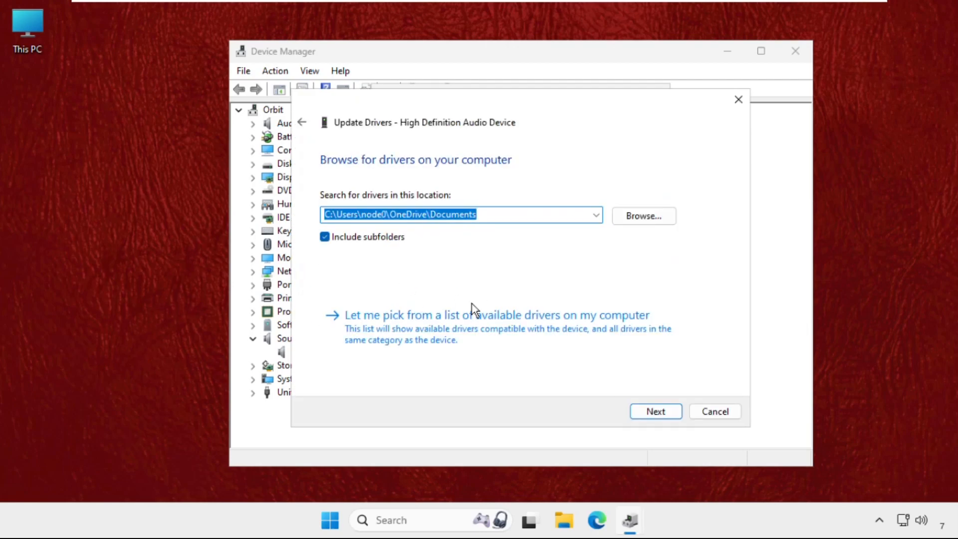
mouse_move(409, 340)
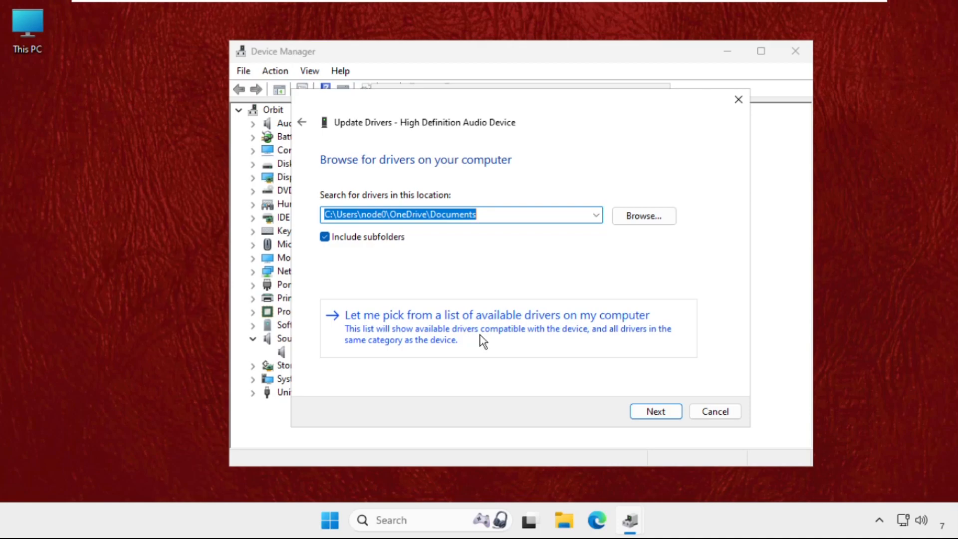
left_click(496, 315)
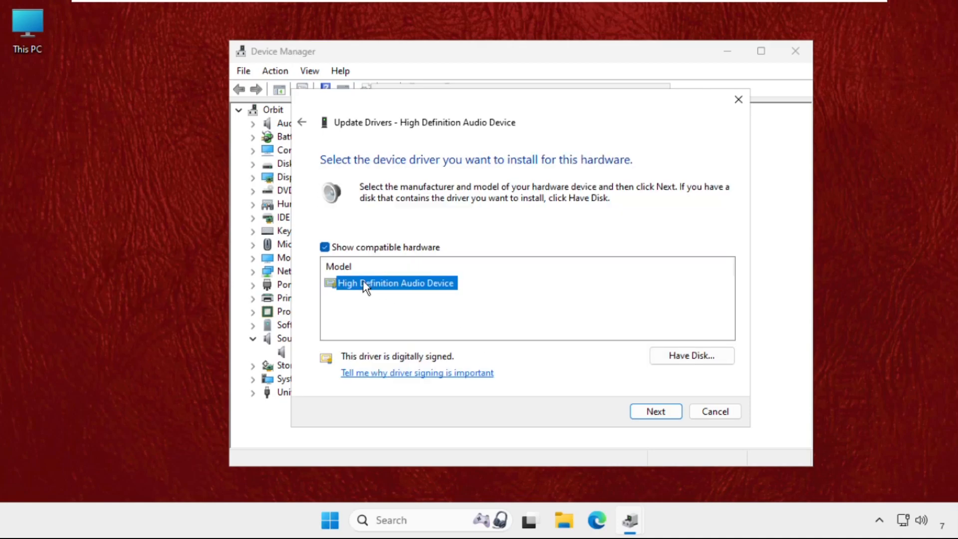
left_click(655, 411)
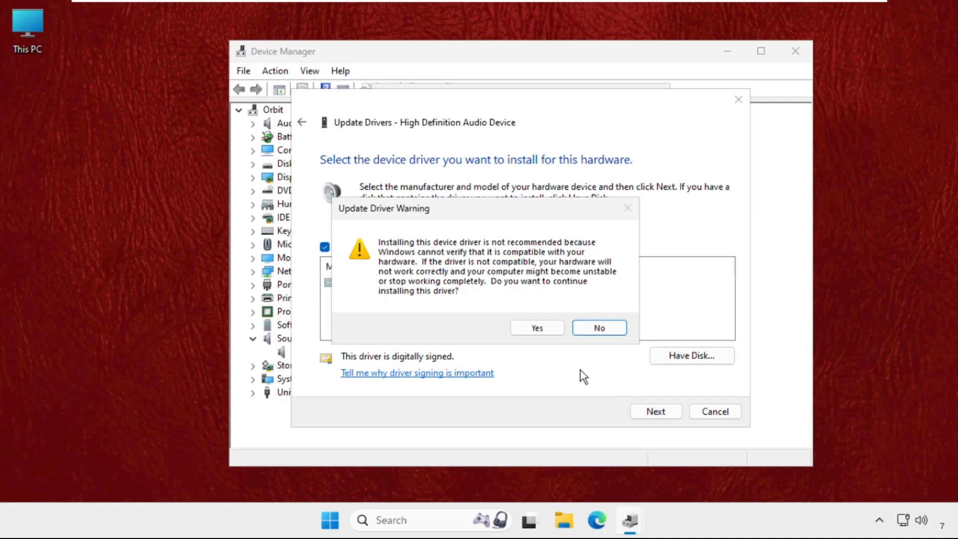
left_click(536, 327)
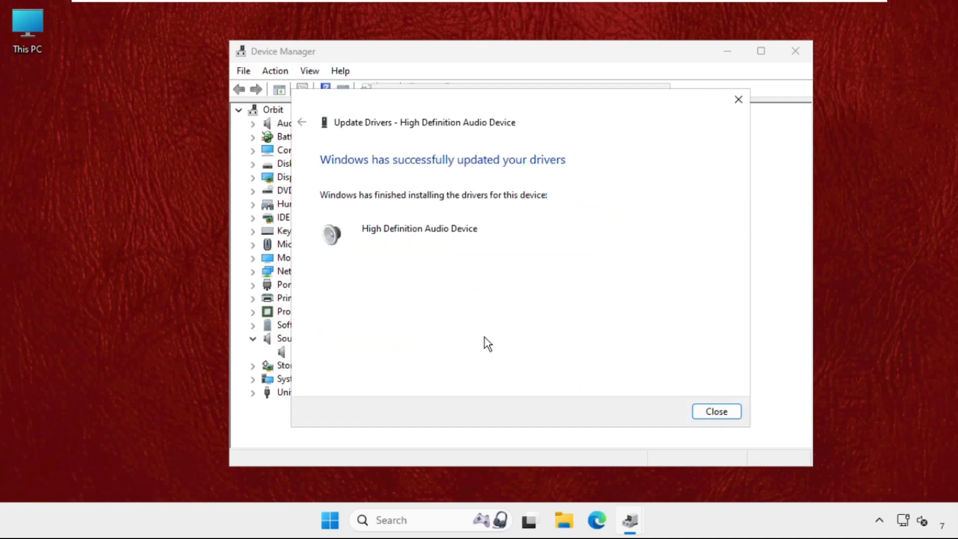
mouse_move(410, 310)
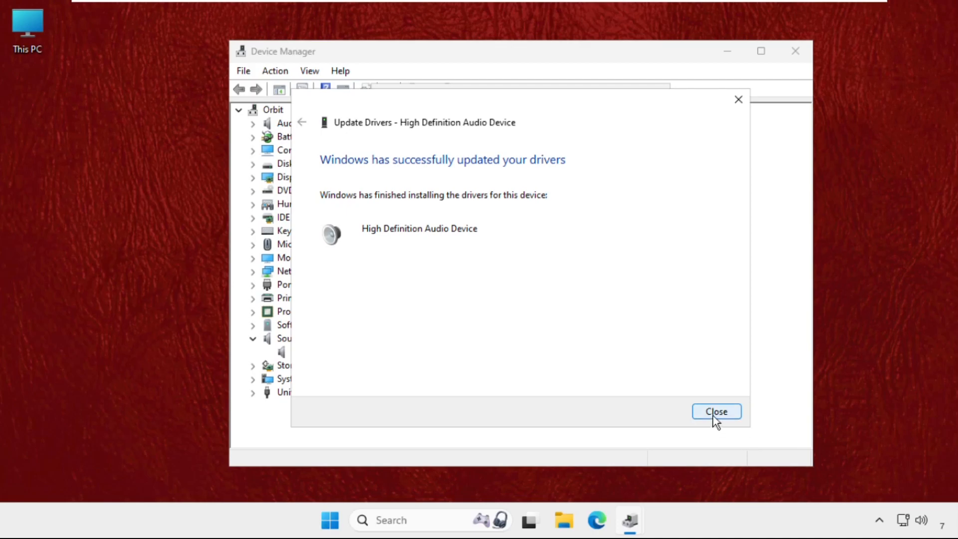
left_click(716, 411)
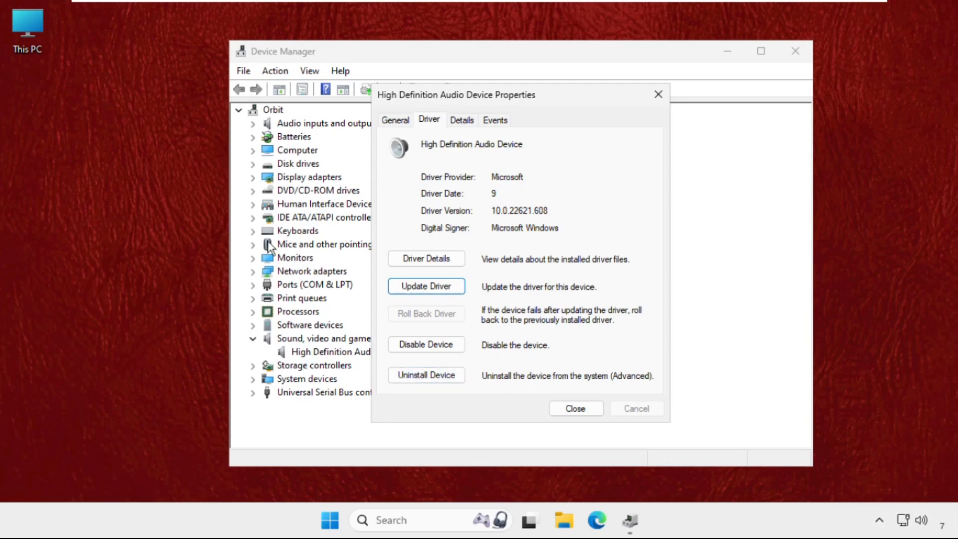
mouse_move(629, 421)
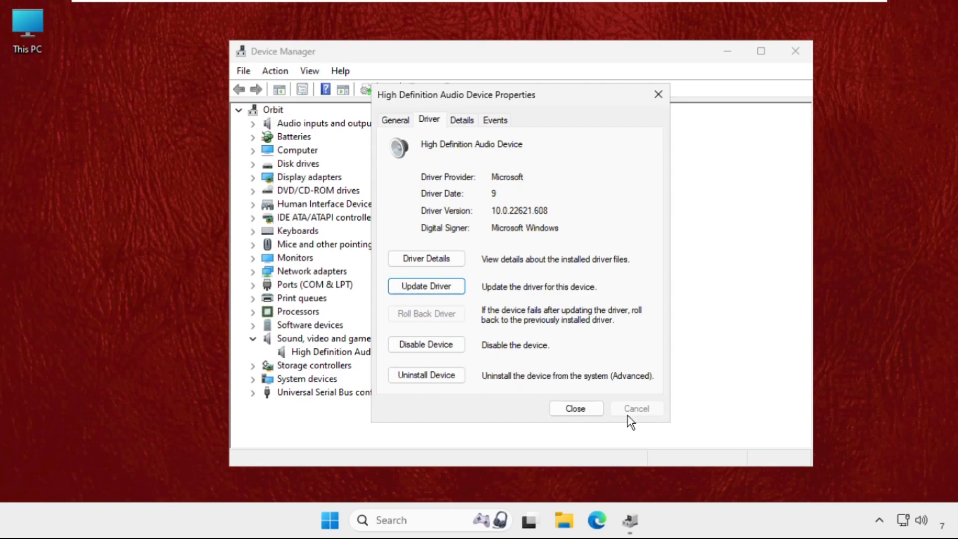
Close the audio properties, expand Audio inputs and outputs, and select Microphone and Speakers.
left_click(574, 408)
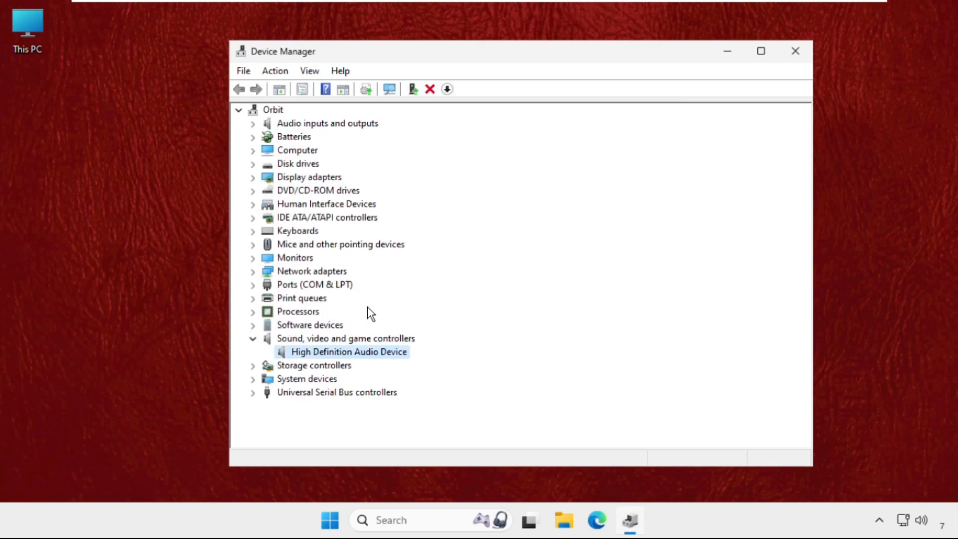
mouse_move(275, 141)
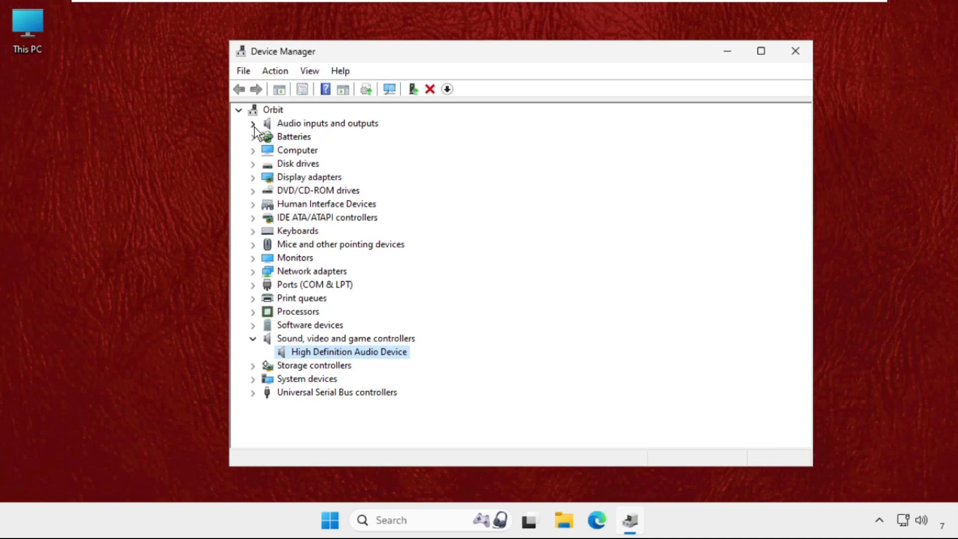
left_click(253, 122)
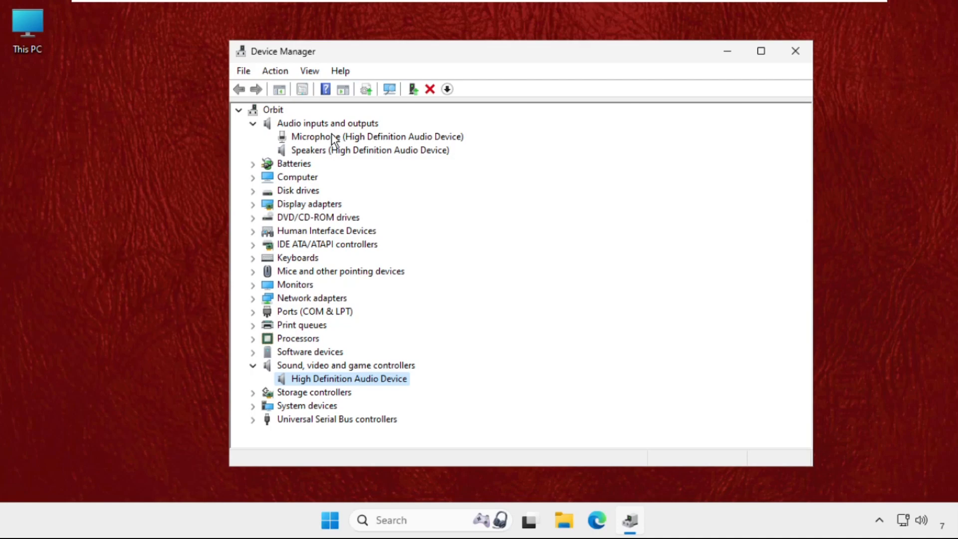
mouse_move(335, 145)
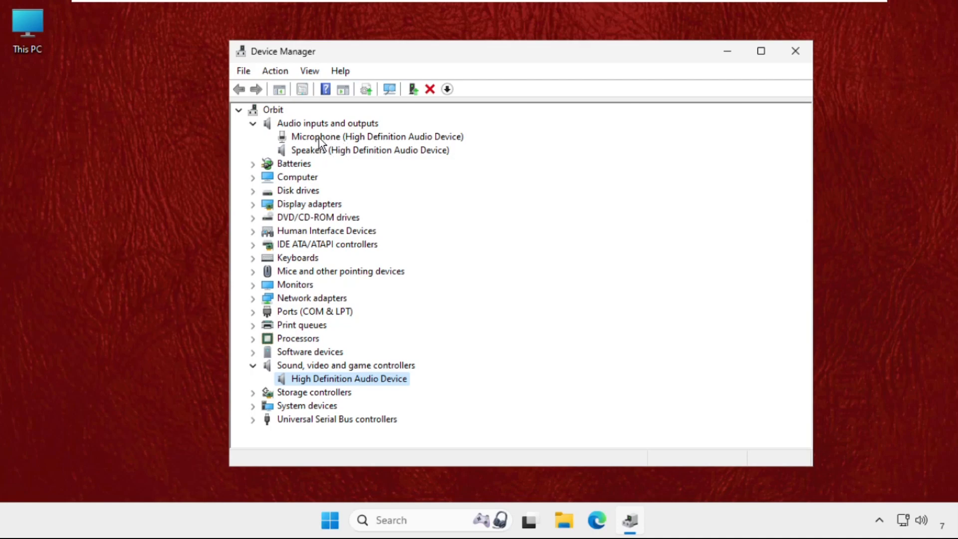
left_click(377, 136)
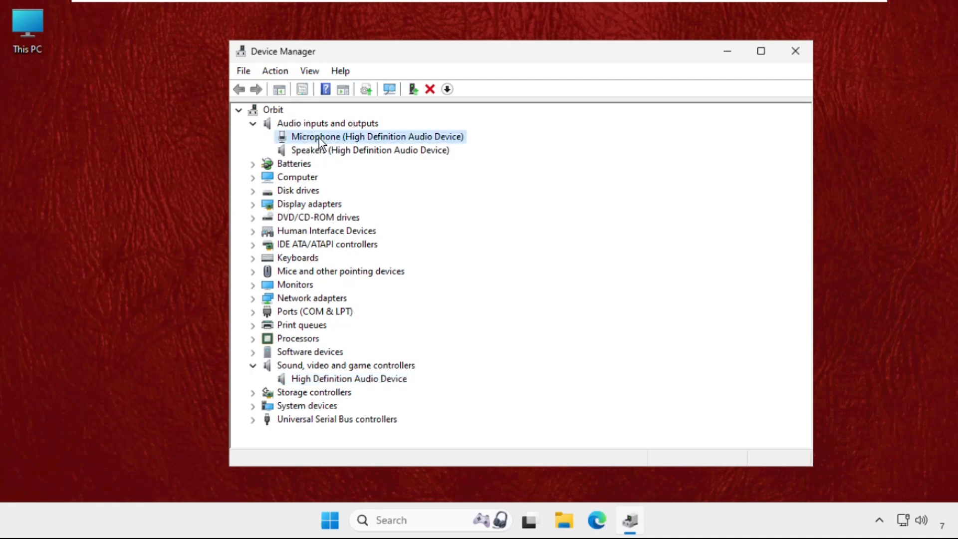
left_click(370, 150)
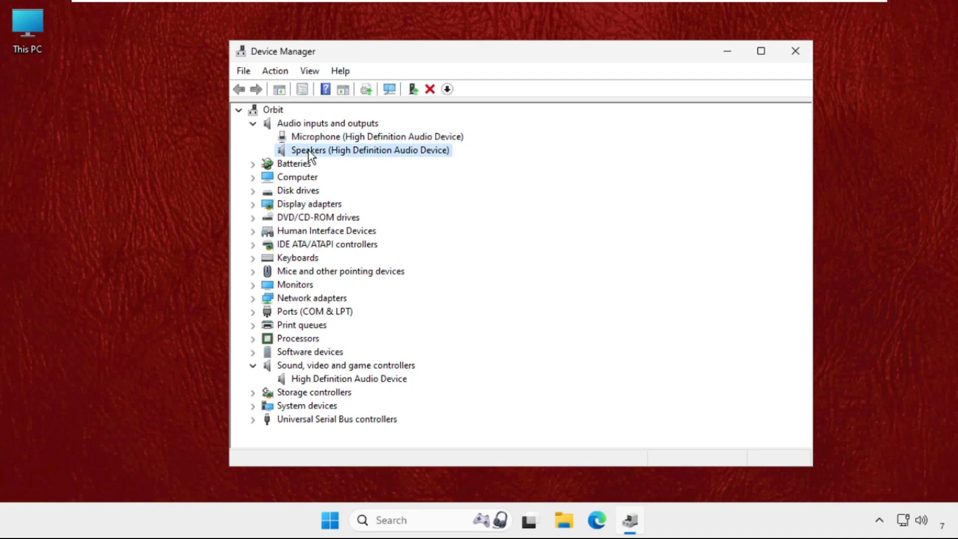
mouse_move(330, 138)
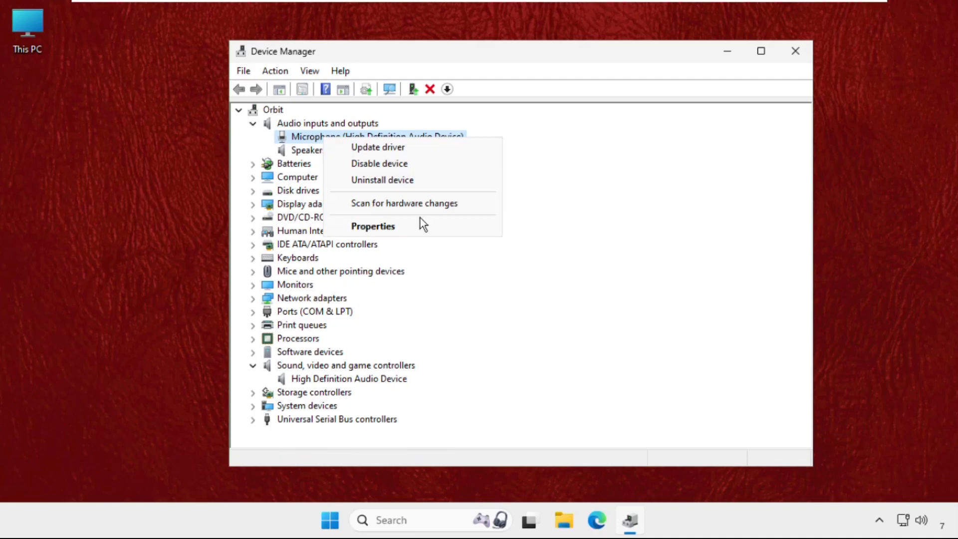
Search automatically for a Microphone driver; Windows reports the best driver is installed.
left_click(372, 226)
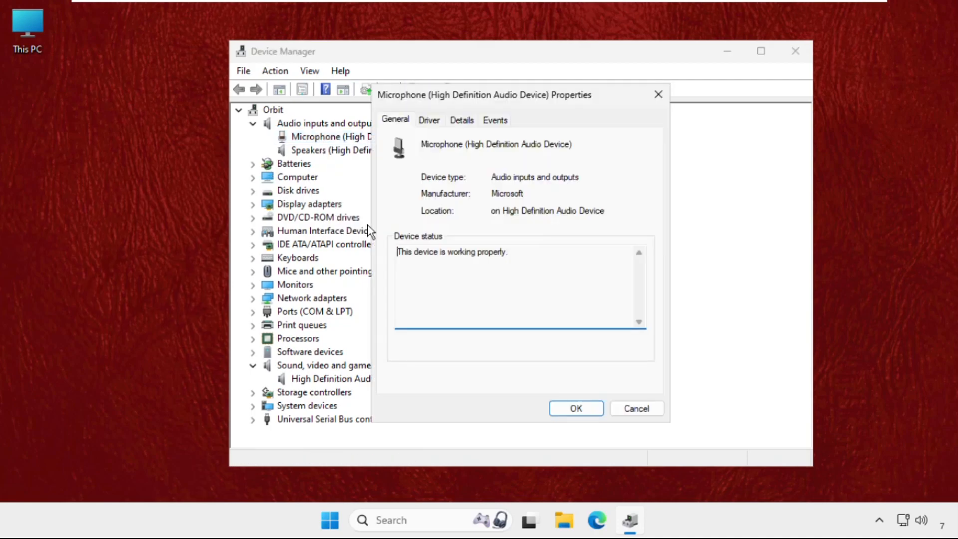
left_click(428, 120)
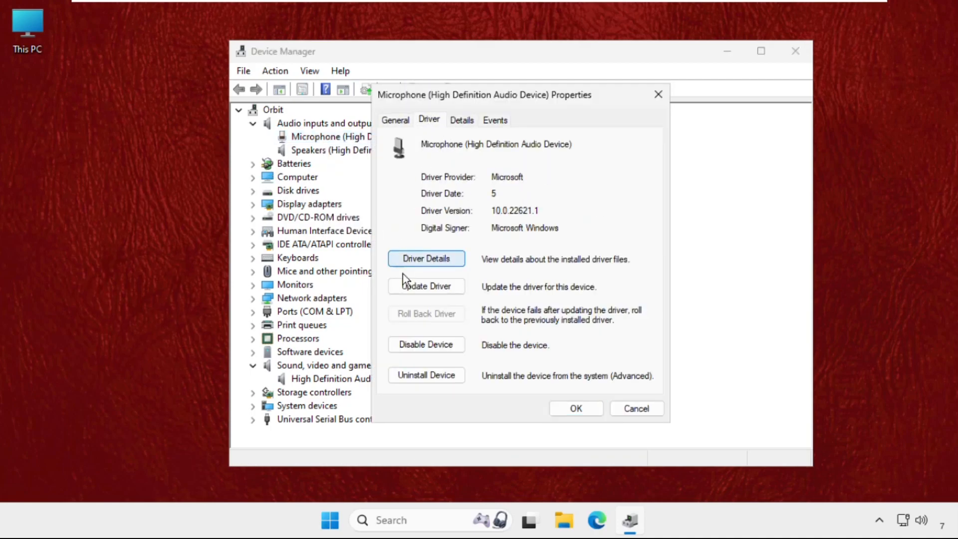
left_click(426, 286)
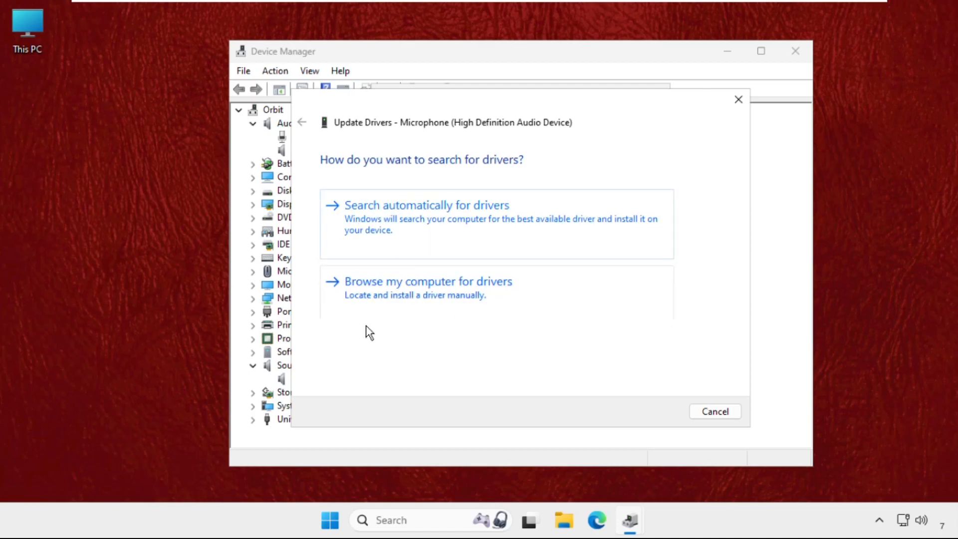
mouse_move(419, 242)
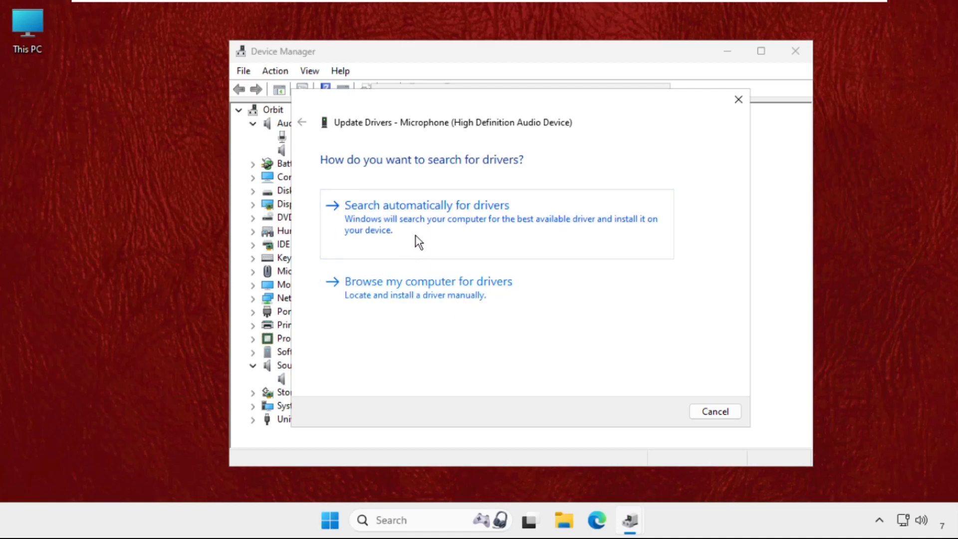
left_click(426, 205)
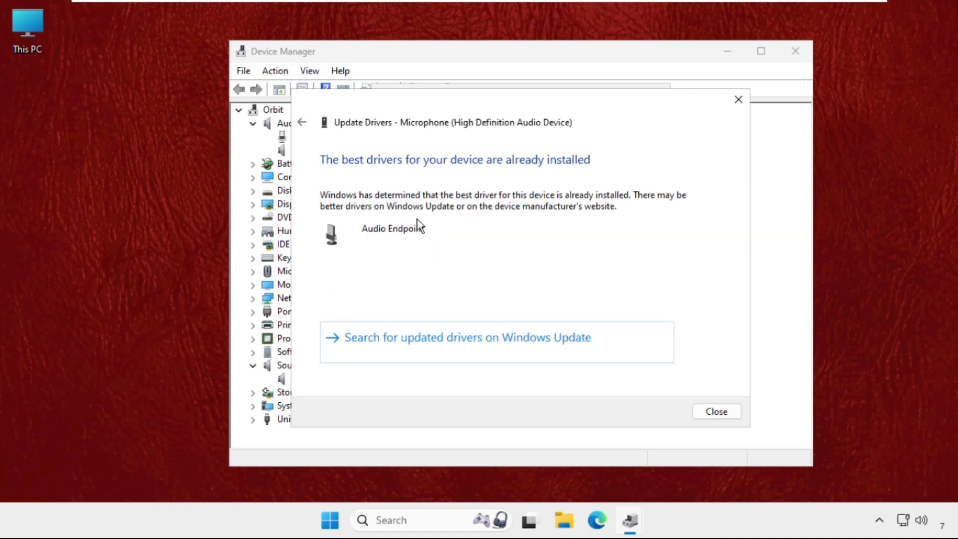
left_click(716, 411)
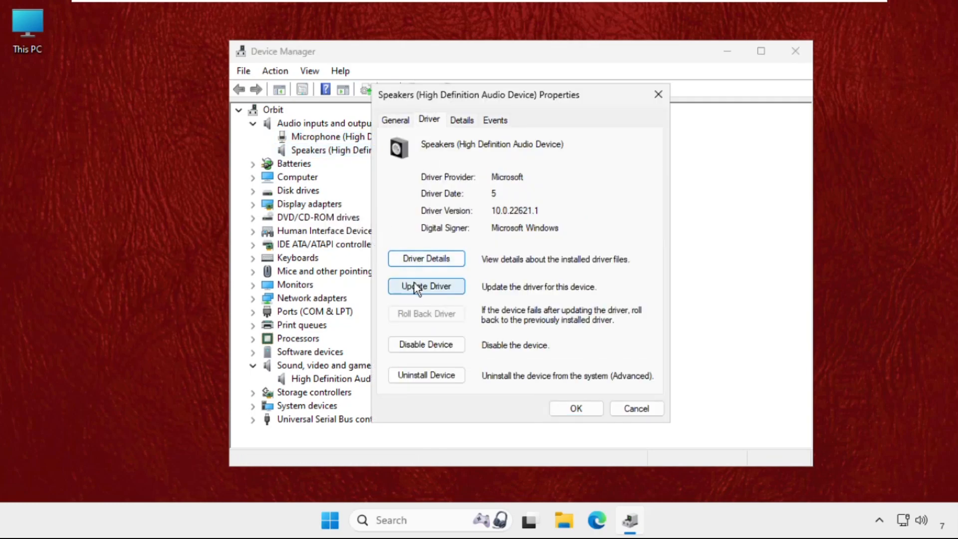
Start the Speakers driver update, close Speakers Properties, and exit Device Manager.
left_click(426, 286)
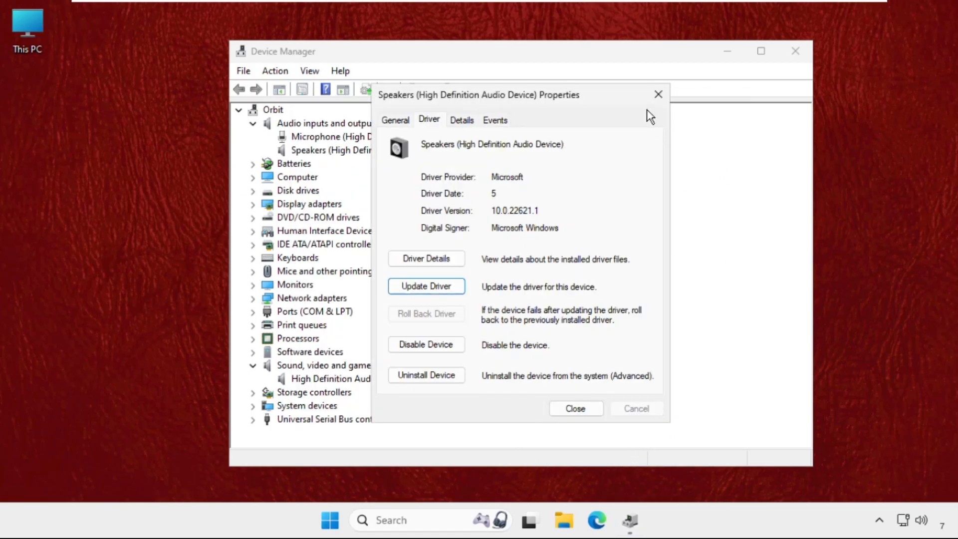
left_click(574, 408)
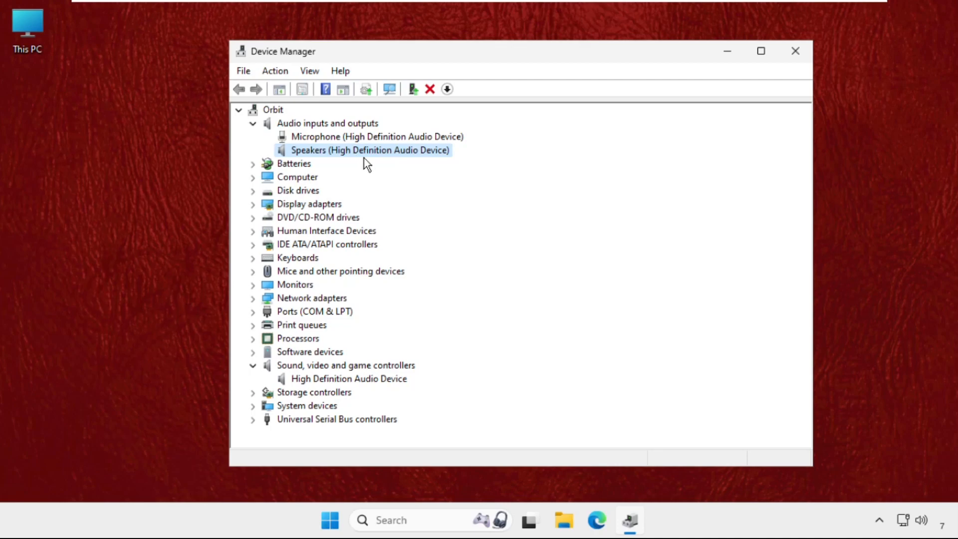
right_click(377, 136)
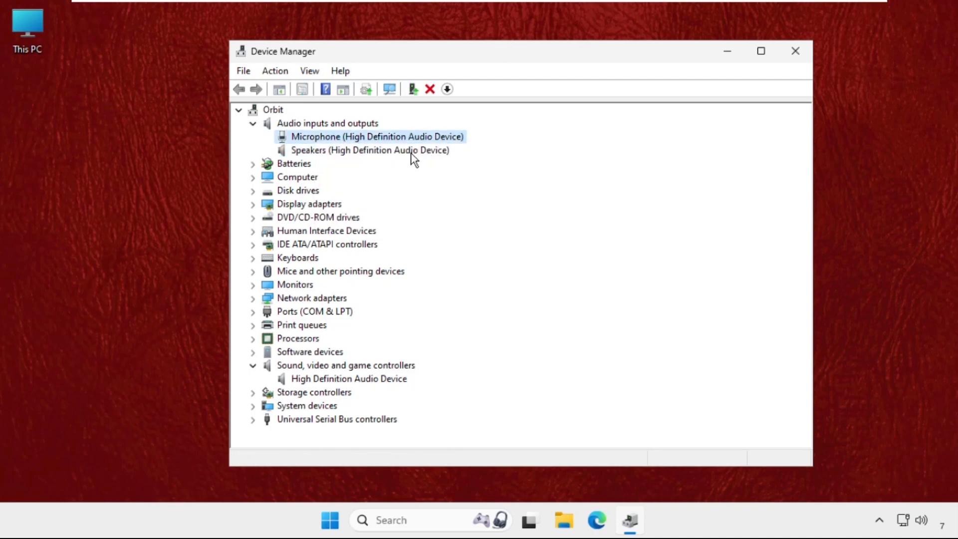
mouse_move(795, 51)
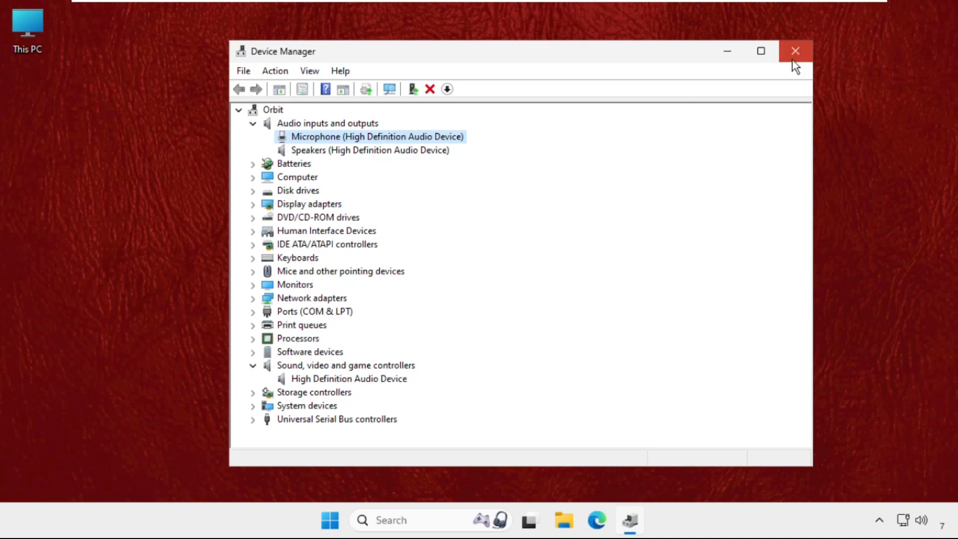
left_click(795, 51)
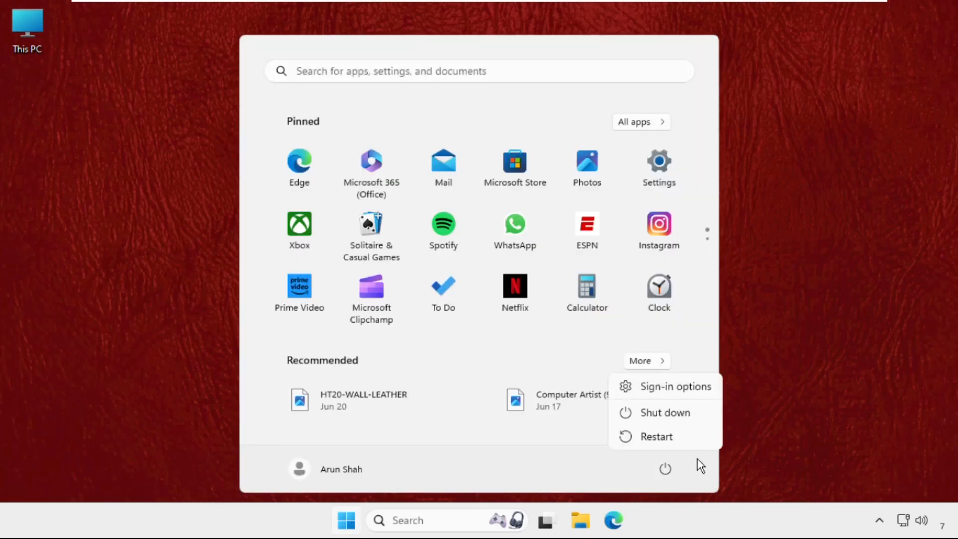
mouse_move(655, 436)
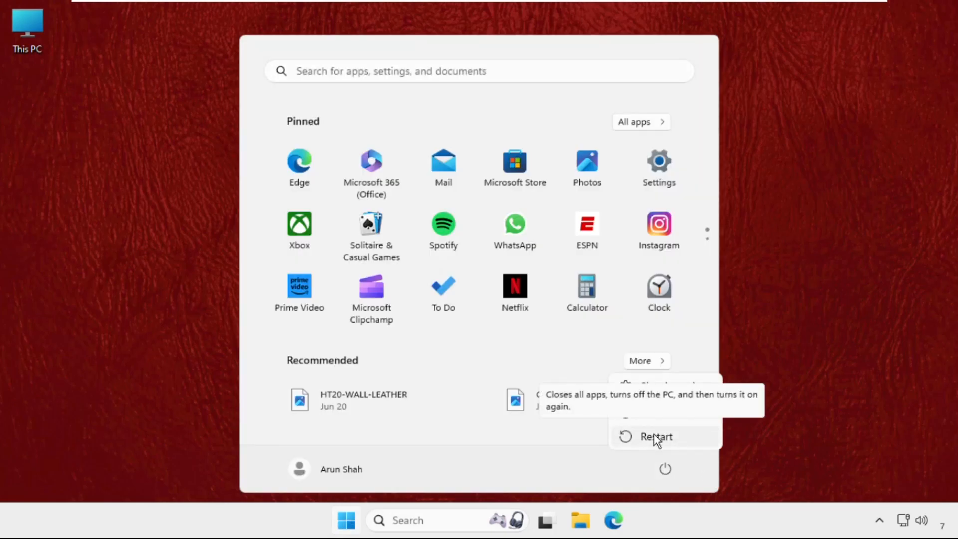